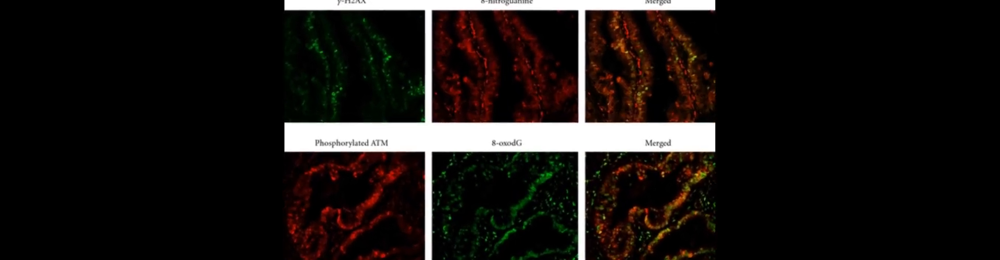
pyautogui.scroll(-3)
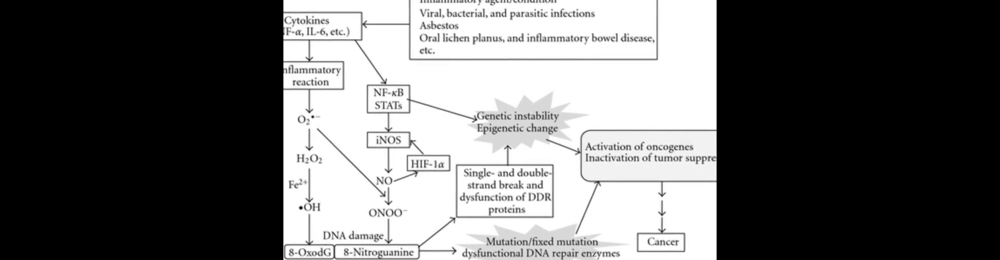
pyautogui.scroll(-3)
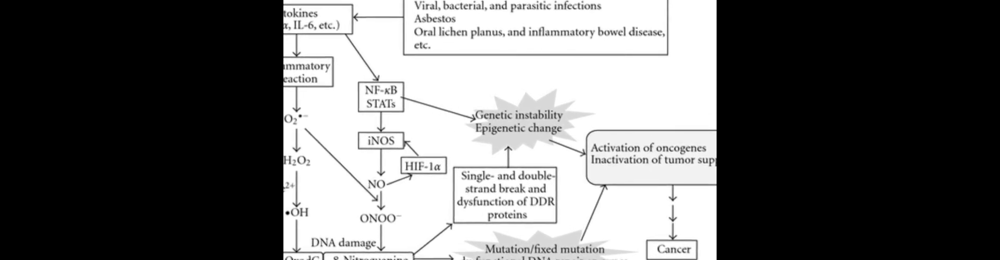
pyautogui.scroll(-3)
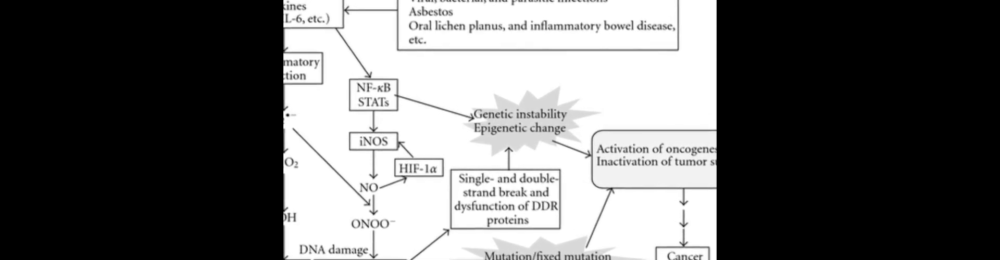
pyautogui.scroll(-3)
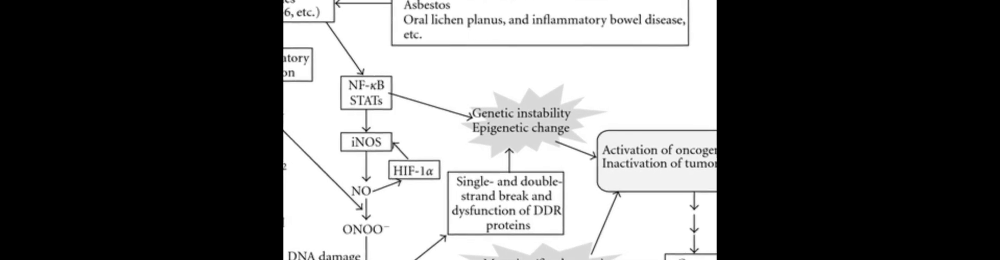